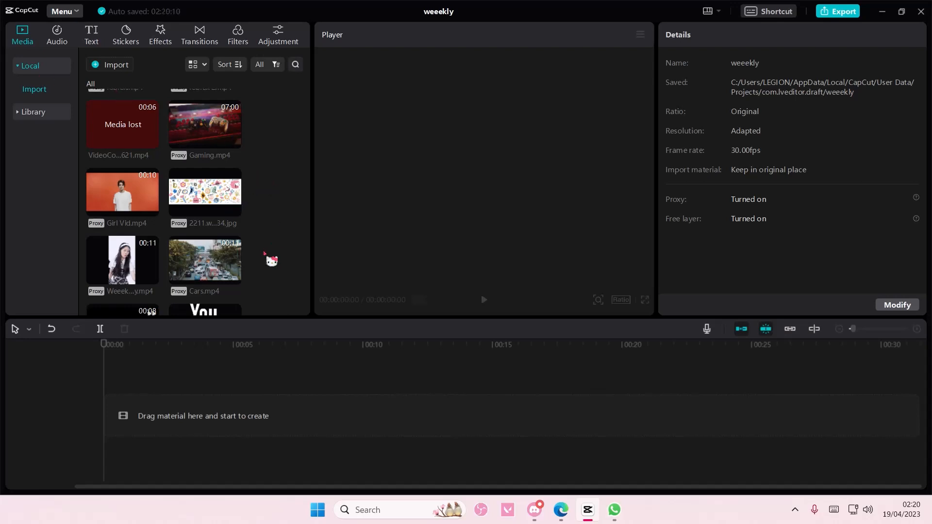
pyautogui.moveTo(233, 276)
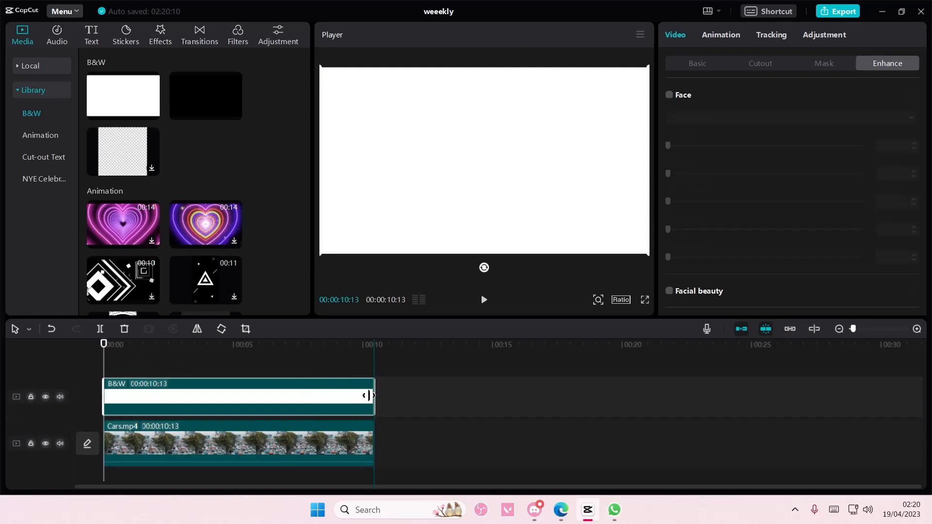
# Add a Rectangle mask to the white layer, enlarged so the cars footage shows inside a white border.
pyautogui.click(825, 63)
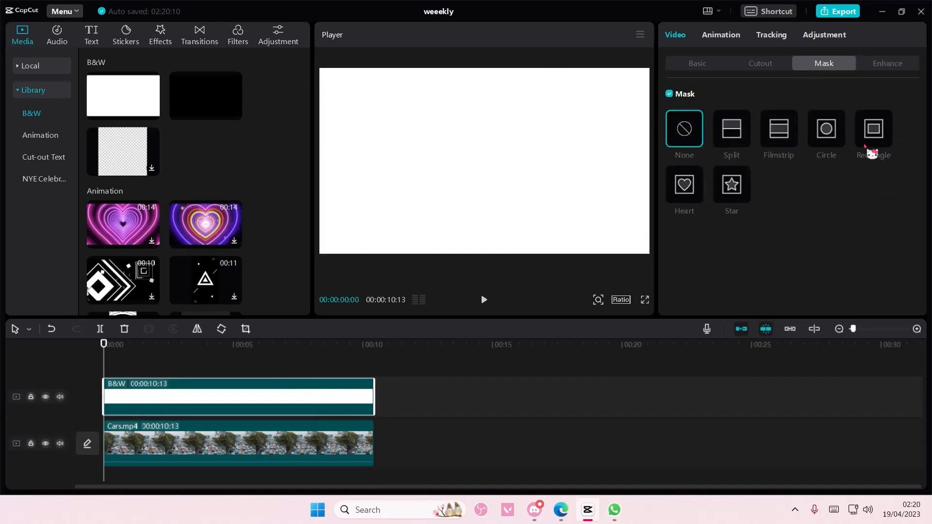
pyautogui.click(873, 130)
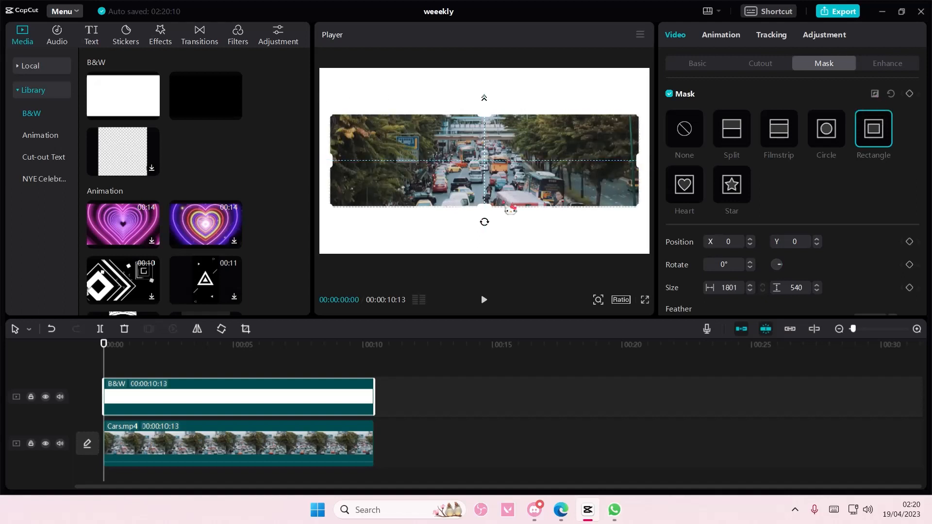
pyautogui.moveTo(484, 214); pyautogui.dragTo(483, 202)
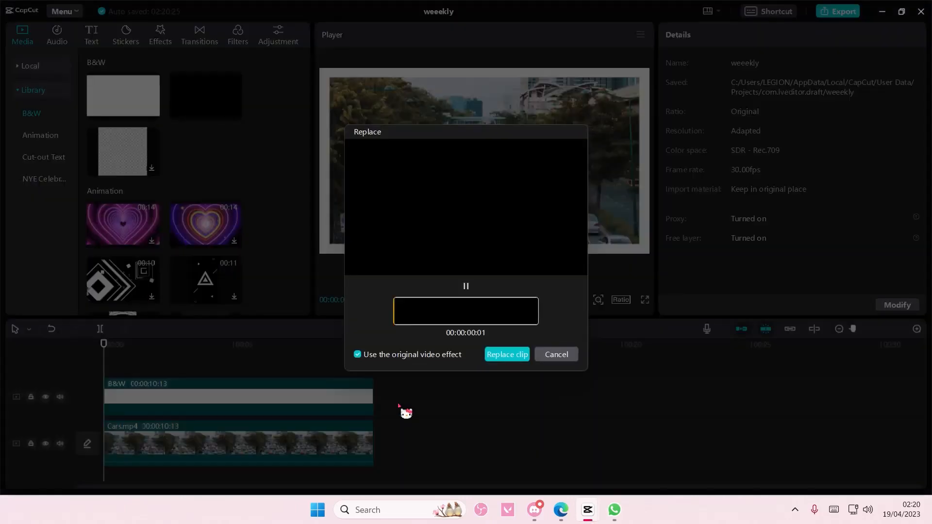
# Replace the copied white clip with the black B&W solid.
pyautogui.click(555, 355)
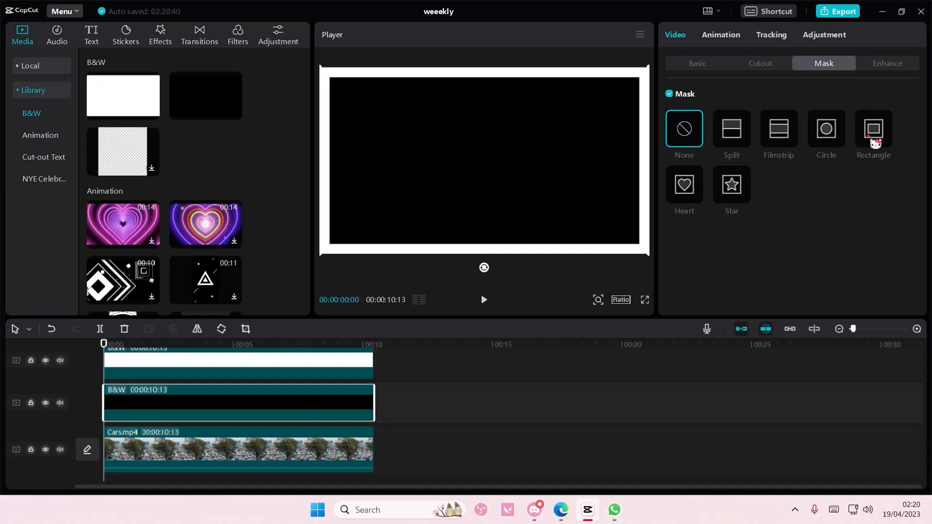
# Add a Rectangle mask to the black layer, stretched to leave a thin dark edge around the footage.
pyautogui.click(873, 129)
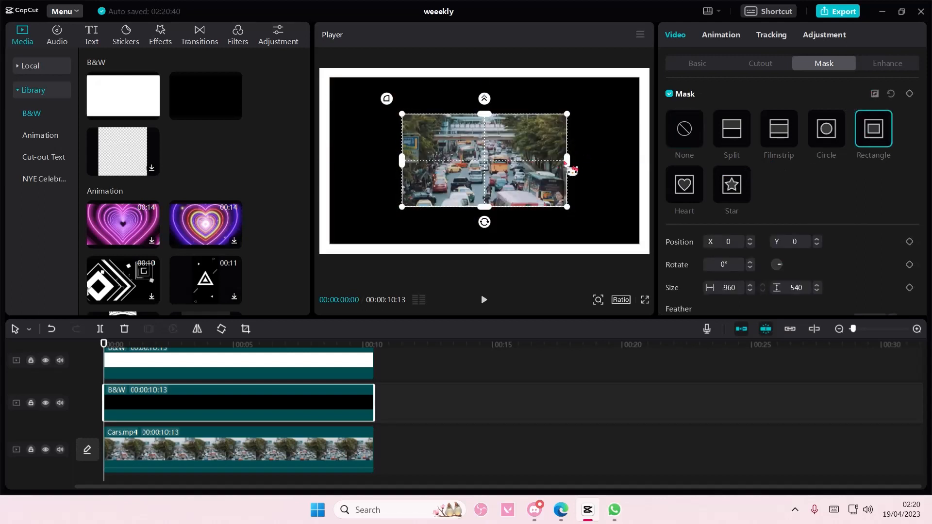
pyautogui.moveTo(566, 160); pyautogui.dragTo(618, 160)
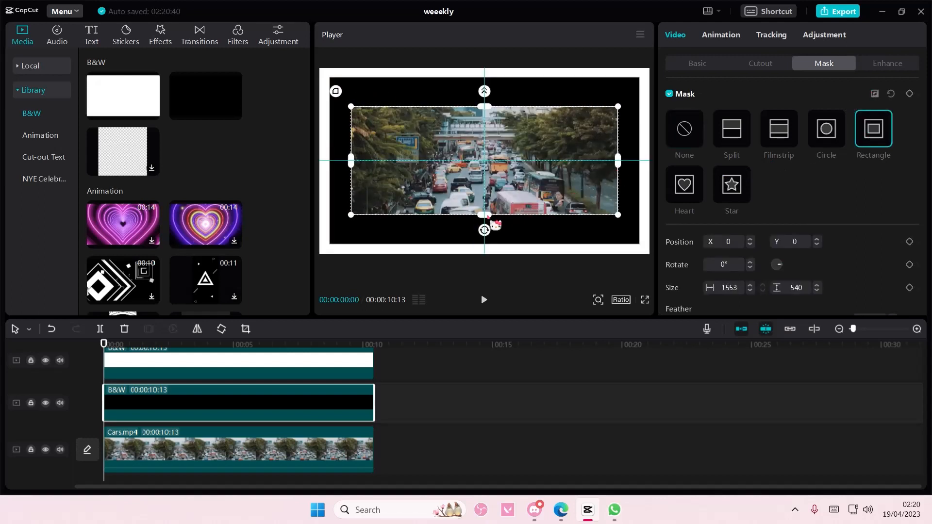
pyautogui.moveTo(483, 214); pyautogui.dragTo(483, 227)
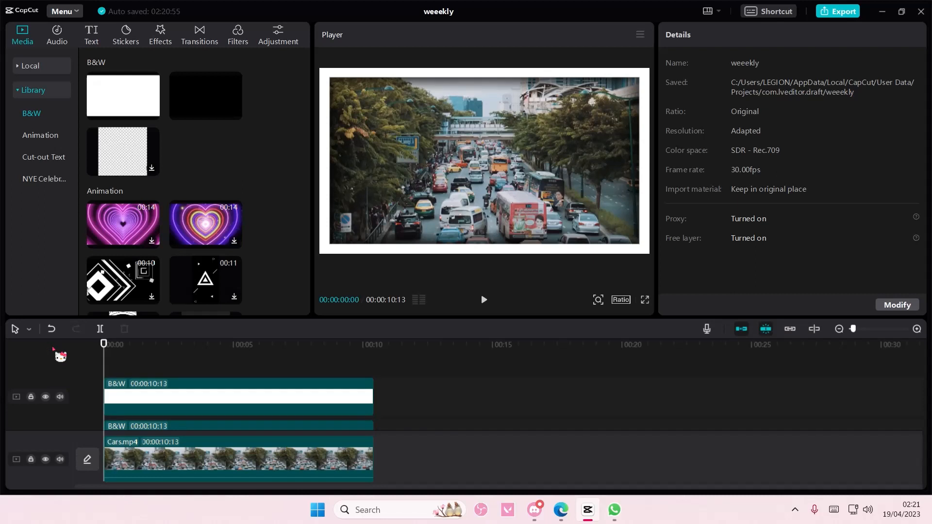
pyautogui.moveTo(67, 464)
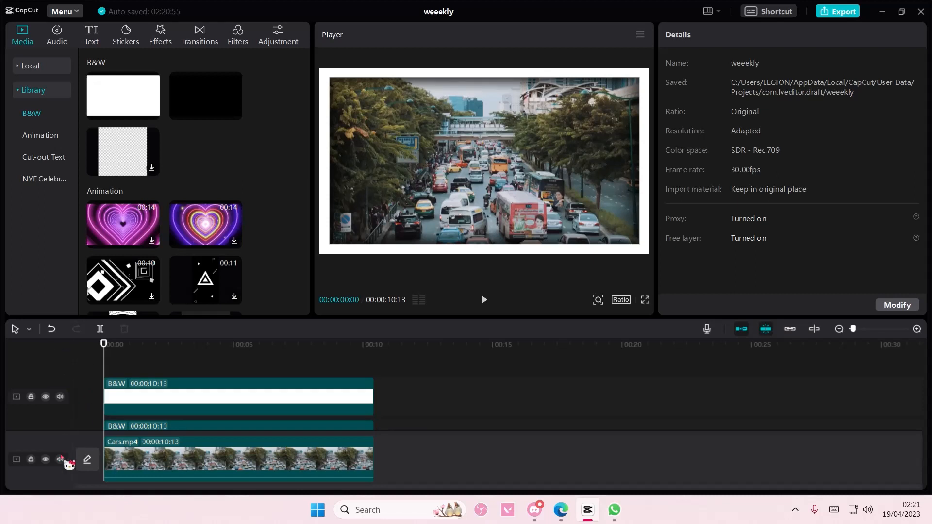
# Mute the Cars.mp4 track's audio.
pyautogui.click(60, 464)
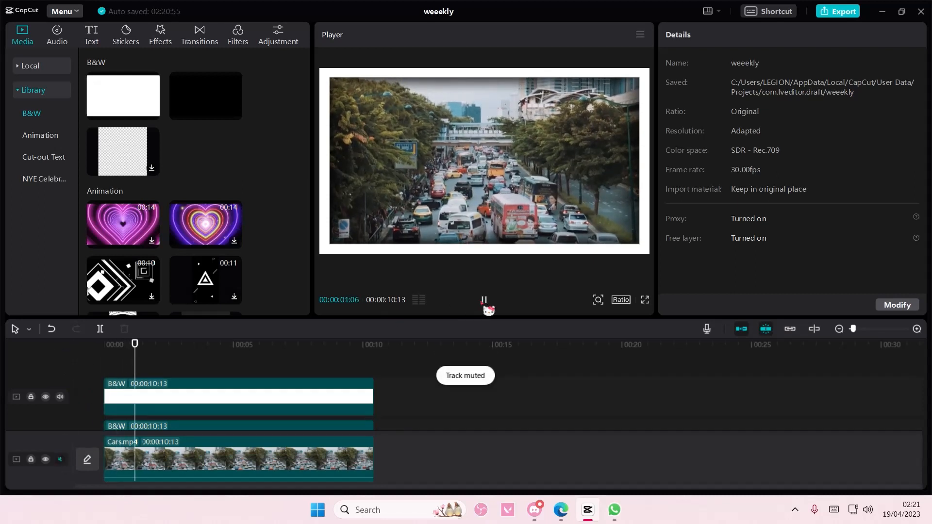